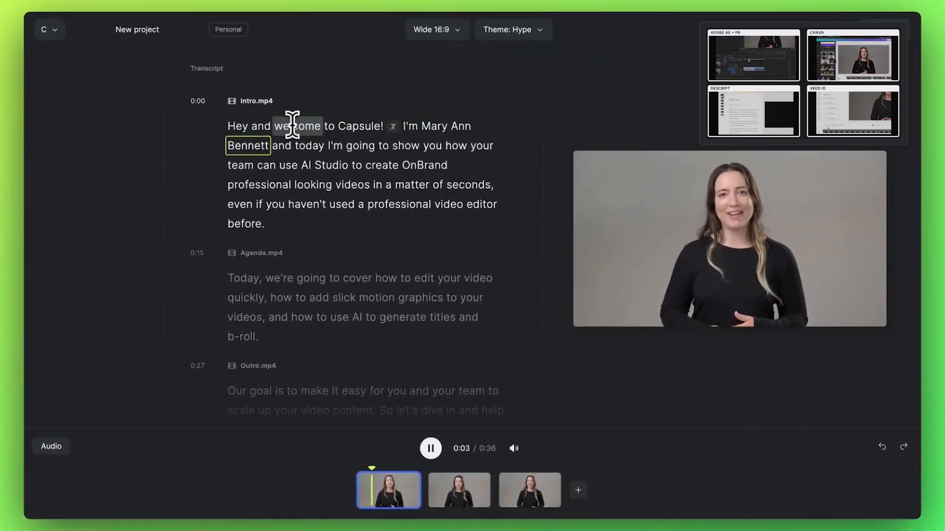
Add a Speaker Info overlay for Mary Ann Bennett, AI Studio Expert at Capsule, on the self-introduction.
left_click(430, 448)
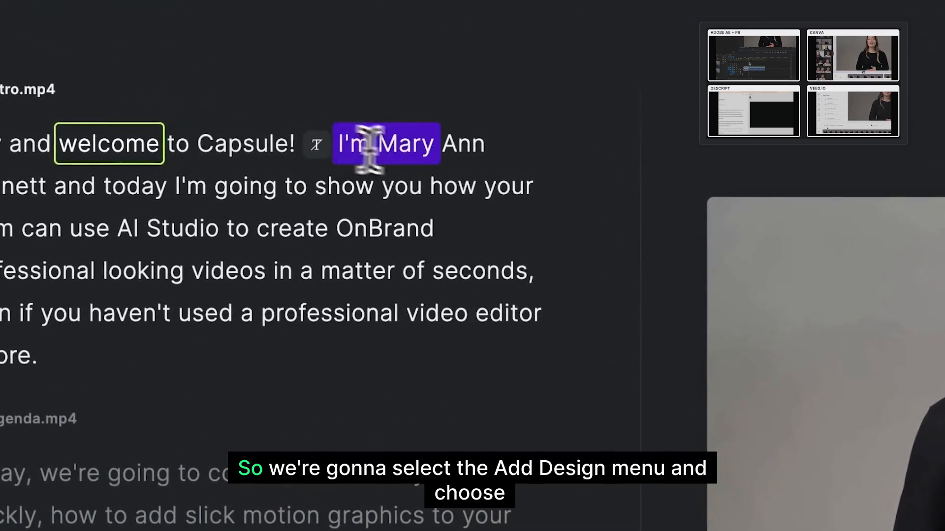
left_click(342, 84)
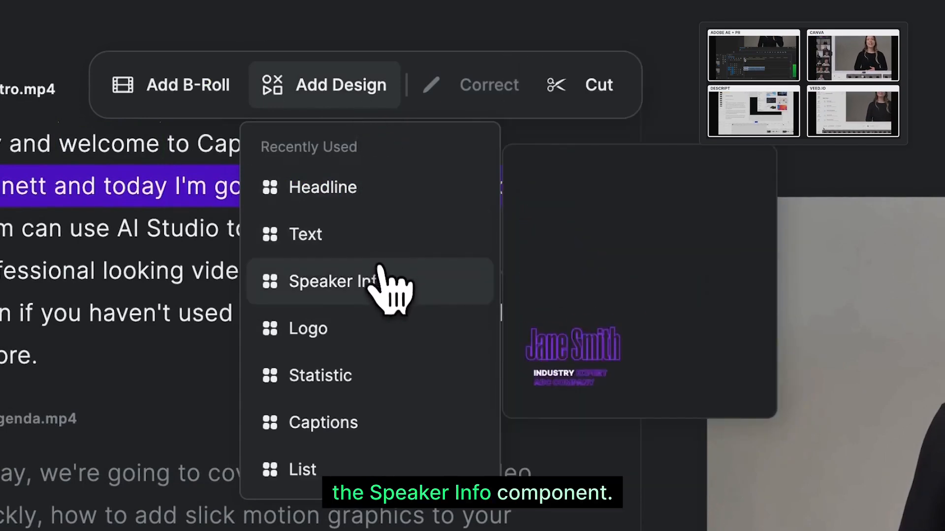
left_click(334, 280)
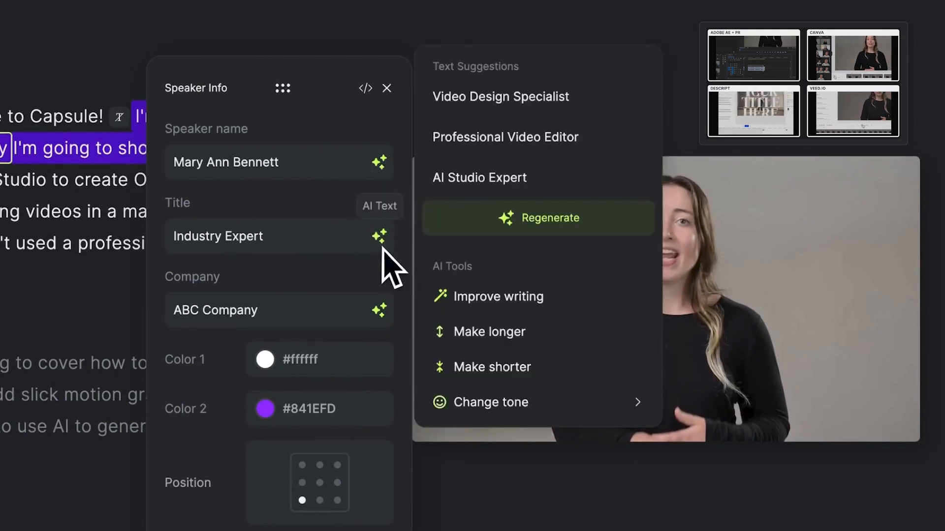
left_click(478, 177)
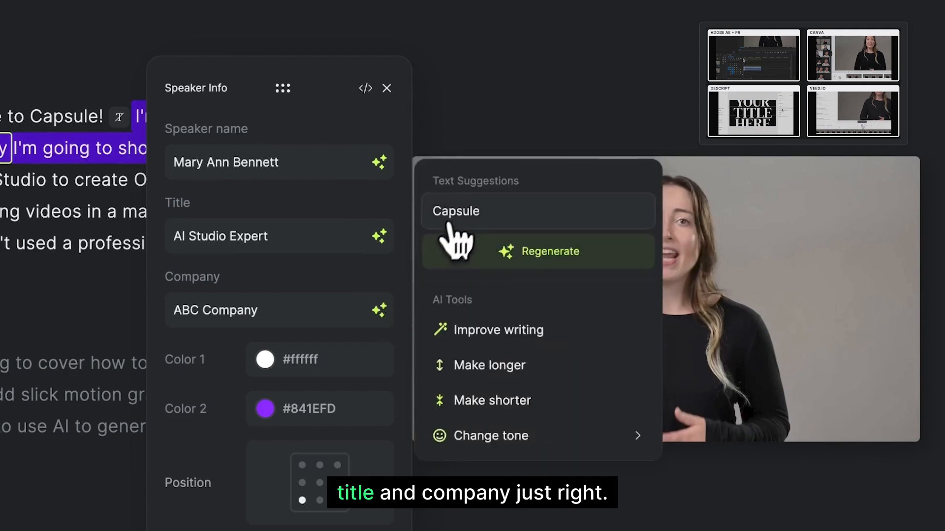
left_click(455, 211)
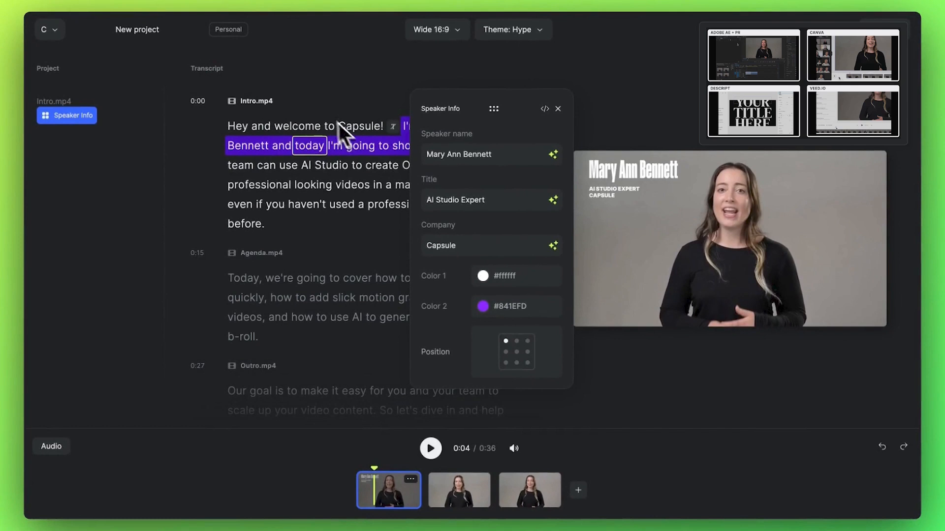
left_click(557, 108)
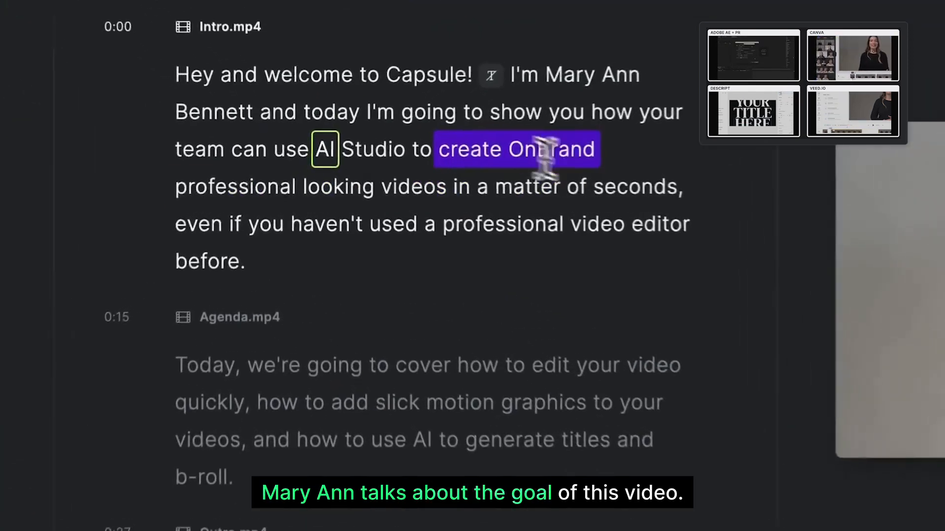
Add an AI-worded text overlay 'Create stunning videos with AI Studio in seconds' on the creating-videos passage.
left_click(522, 94)
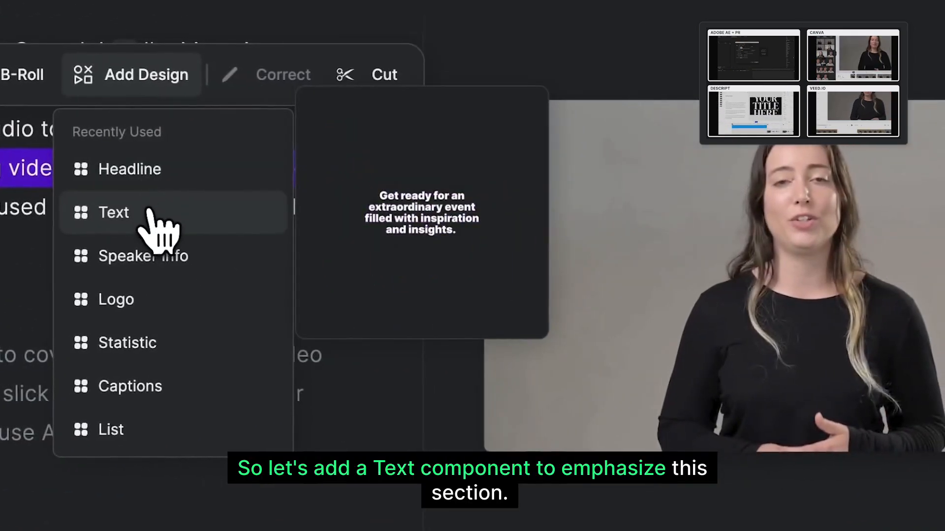
left_click(113, 213)
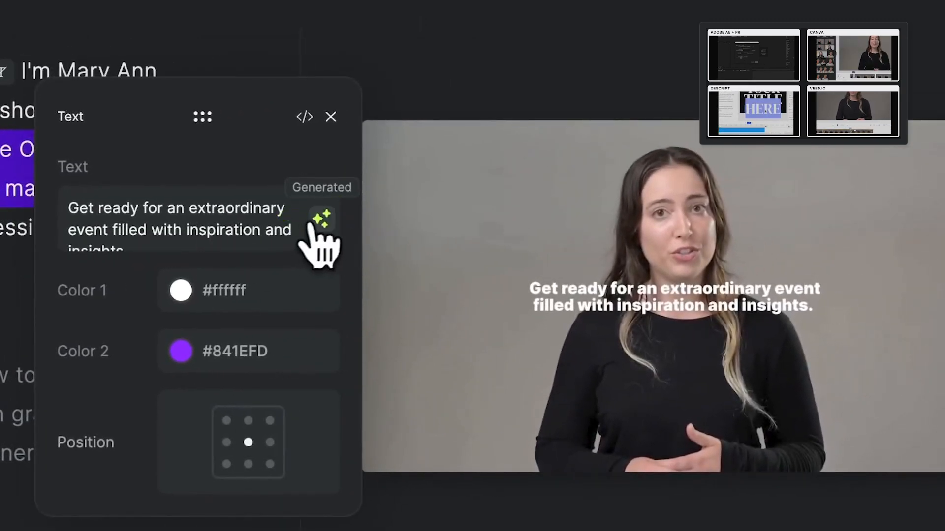
left_click(321, 220)
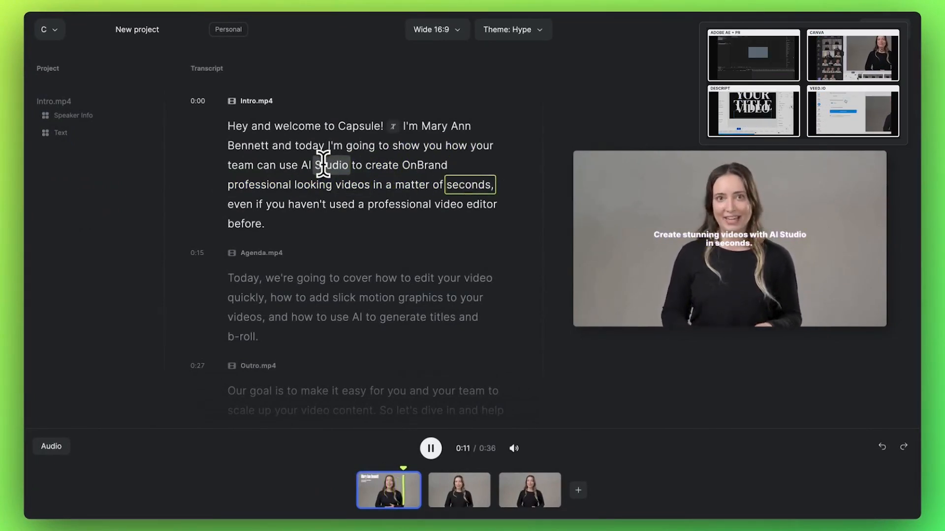
left_click(430, 448)
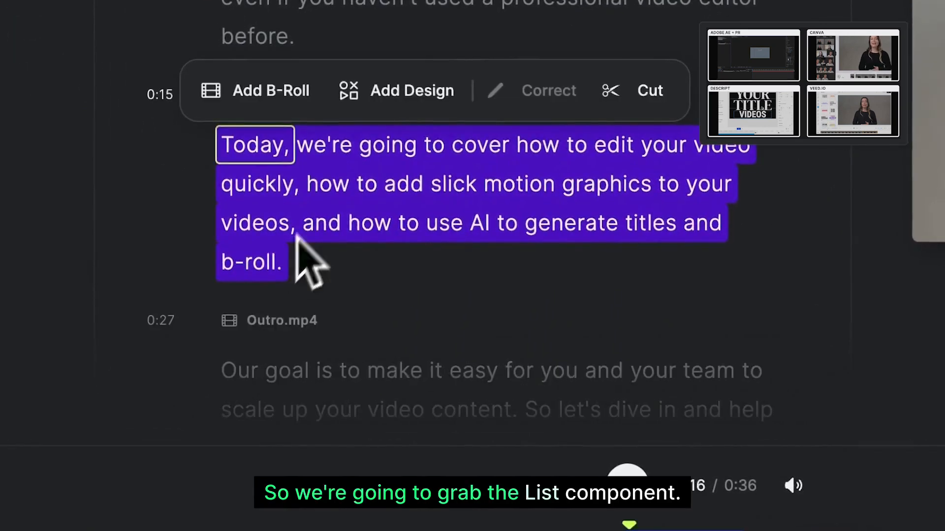
Add a list overlay on the agenda: Edit your videos quickly, Add stylish motion graphics, Generate titles and b-roll with AI.
left_click(395, 91)
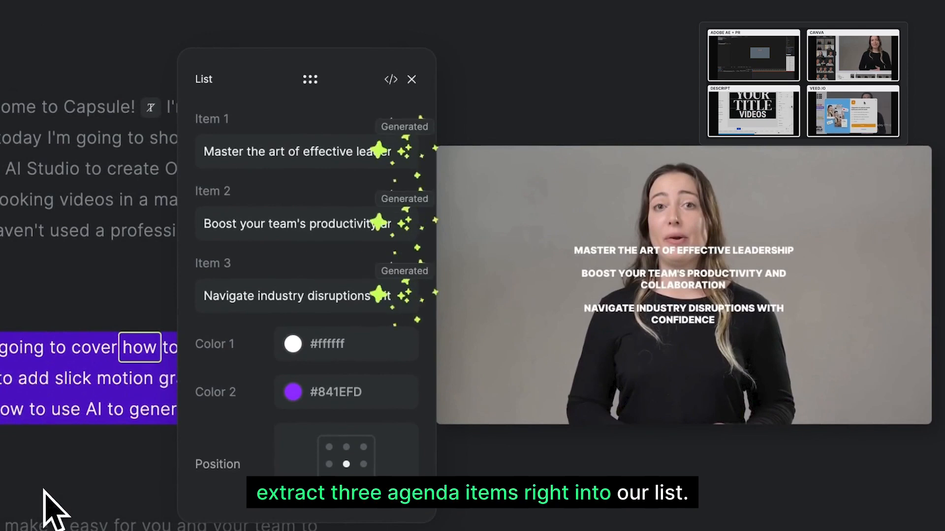
left_click(404, 152)
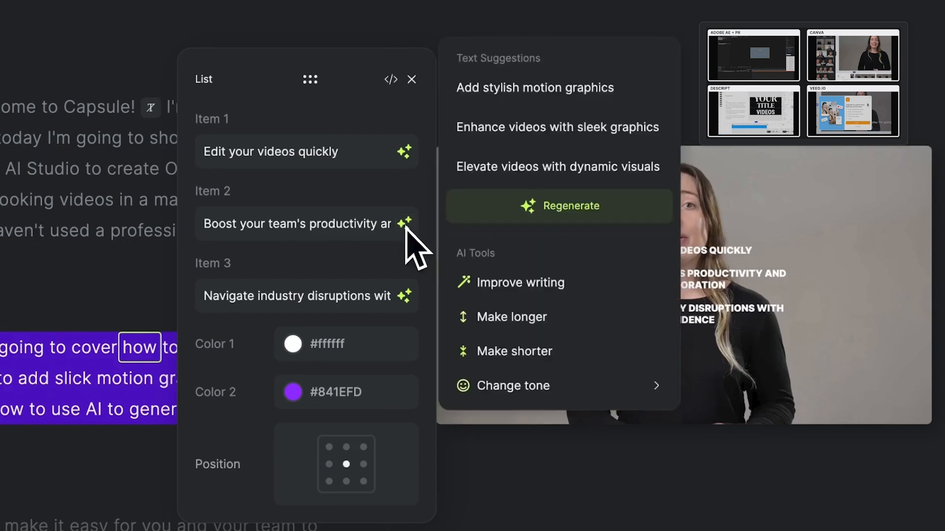
left_click(534, 88)
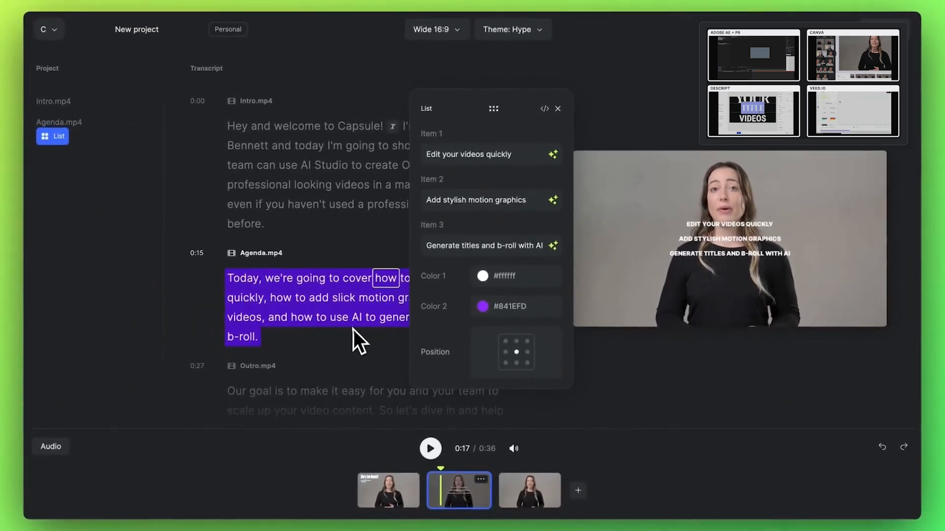
left_click(557, 108)
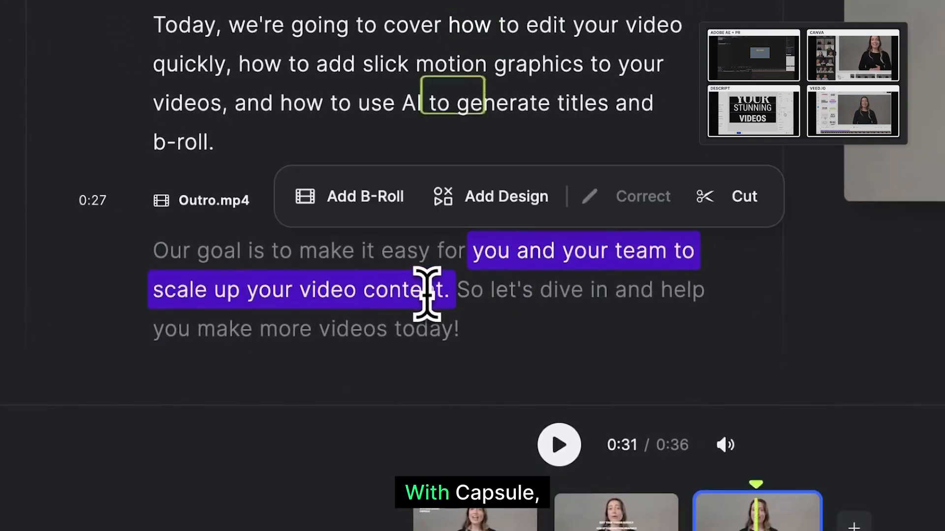
Generate AI b-roll images for the outro passage and use the second film-crew silhouette image.
left_click(349, 195)
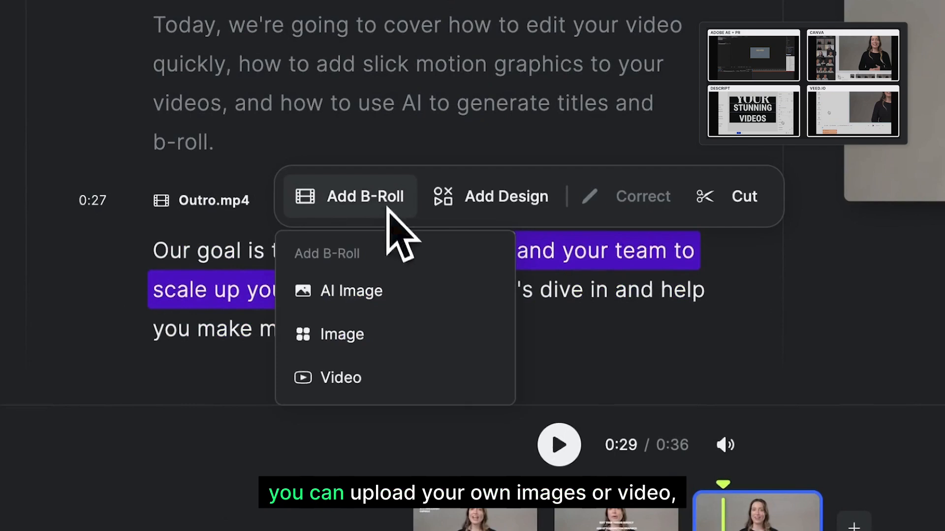
mouse_move(409, 383)
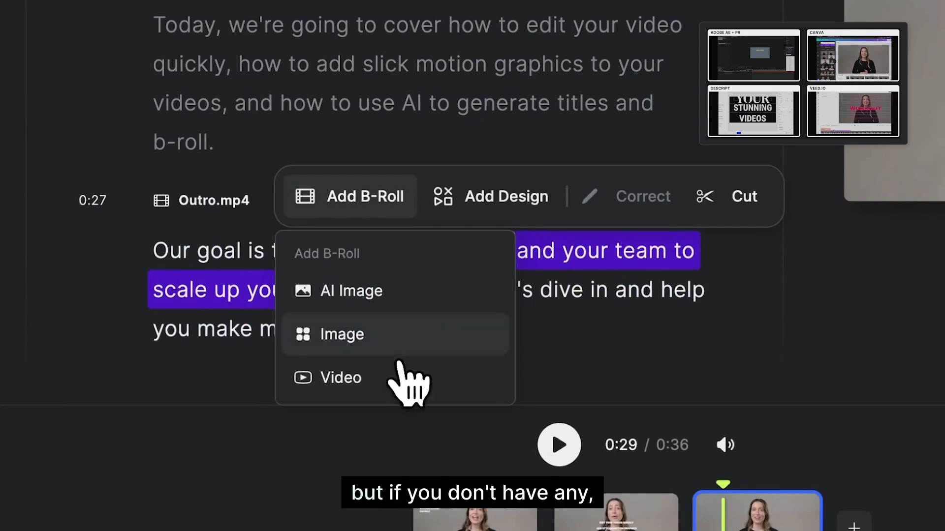
left_click(353, 291)
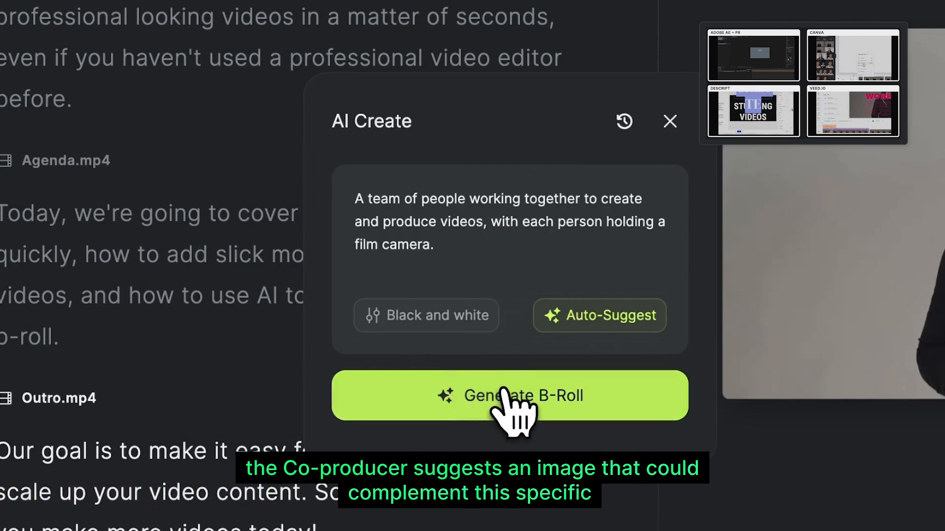
left_click(508, 395)
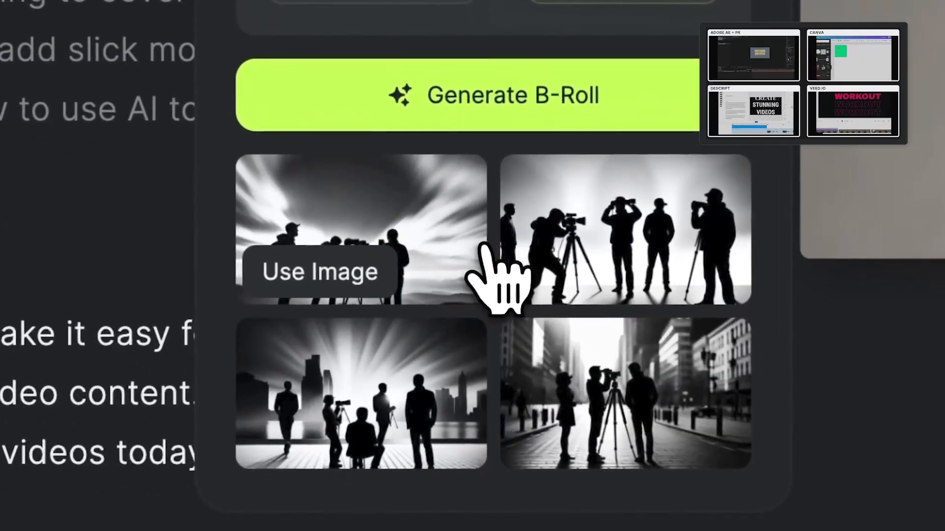
mouse_move(511, 283)
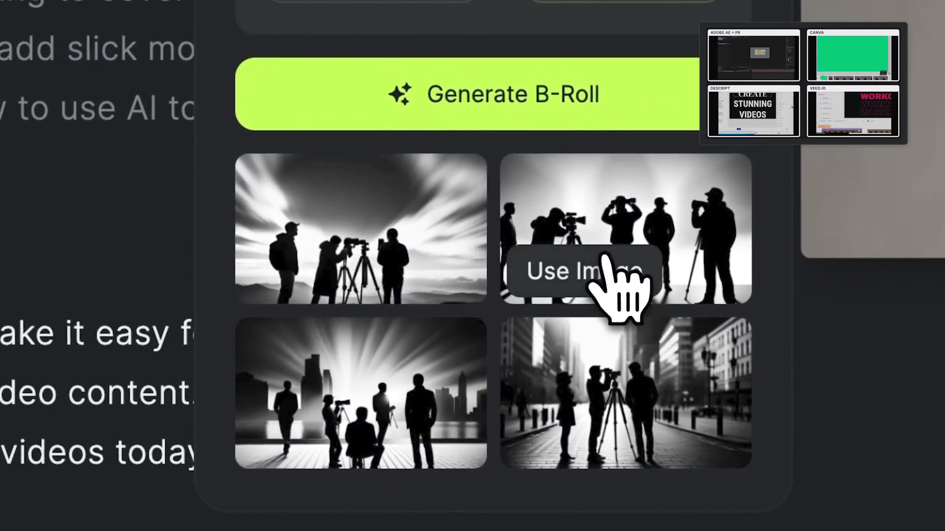
left_click(579, 270)
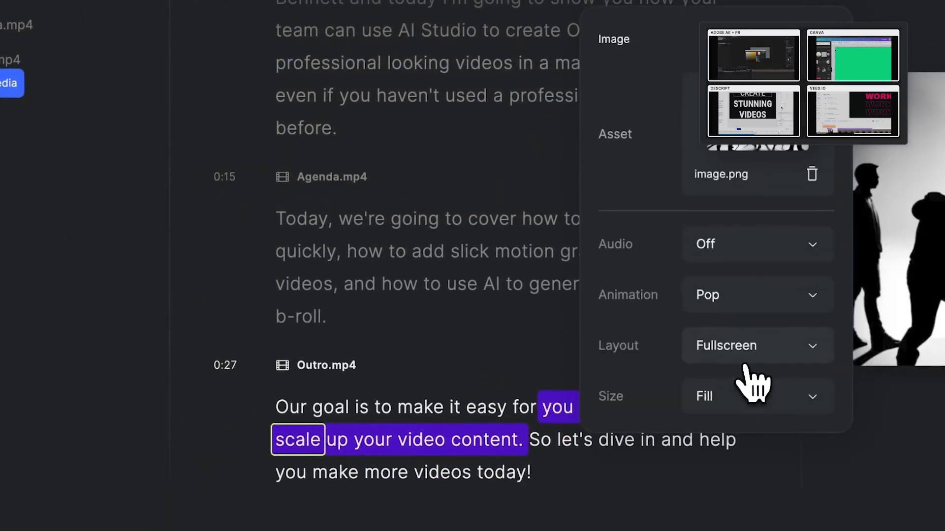
Give the b-roll image Slide Horizontal animation with Fullscreen layout and Fill size.
left_click(756, 294)
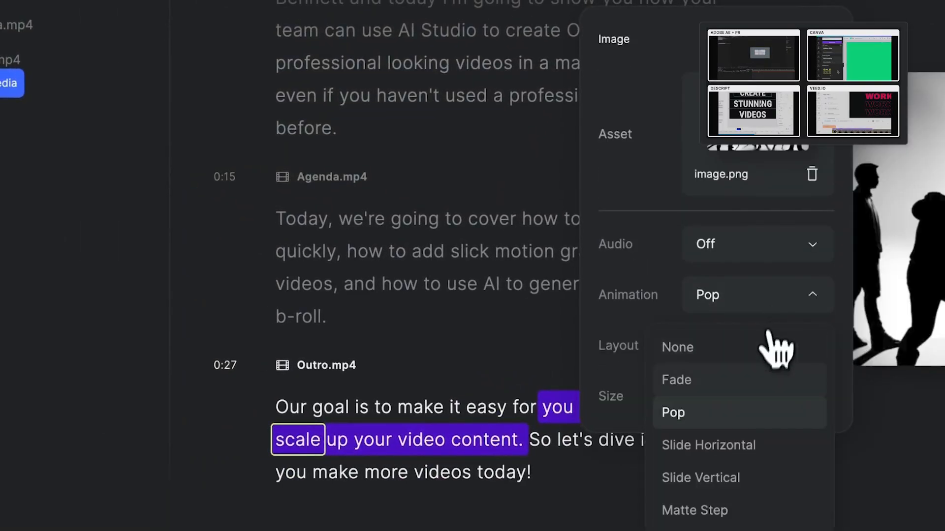
left_click(708, 444)
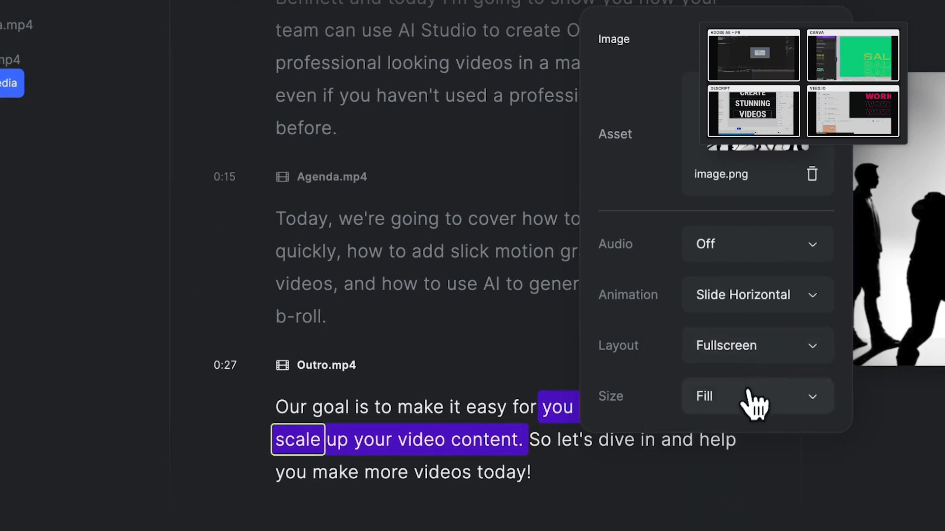
left_click(756, 395)
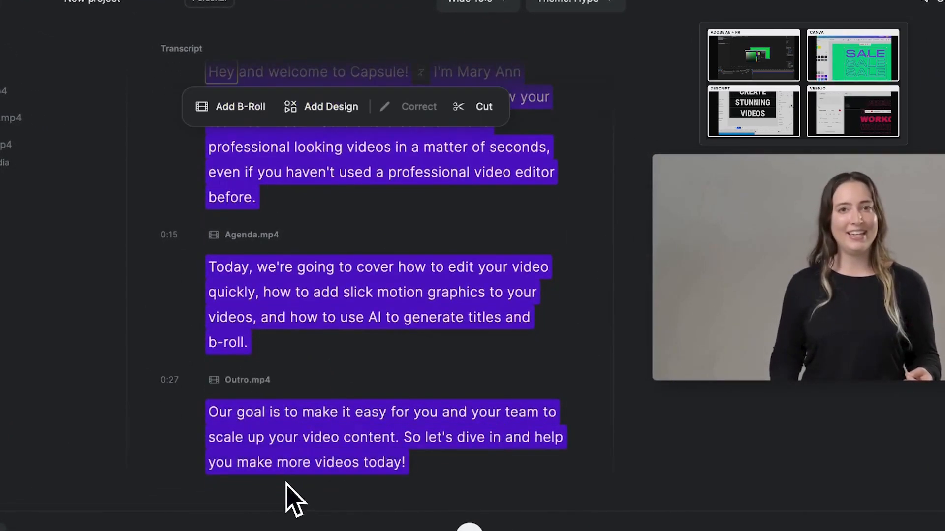
Turn on captions across the whole transcript so spoken lines appear over the video.
left_click(331, 106)
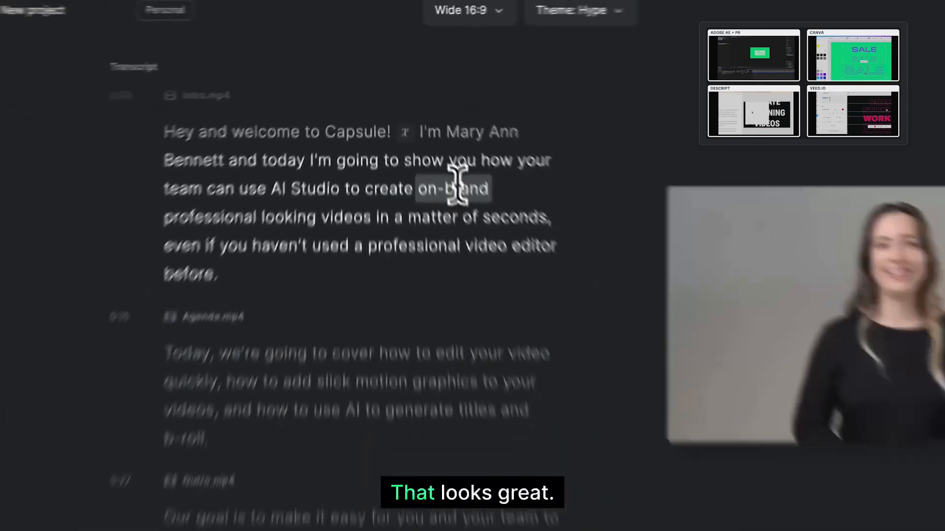
left_click(391, 484)
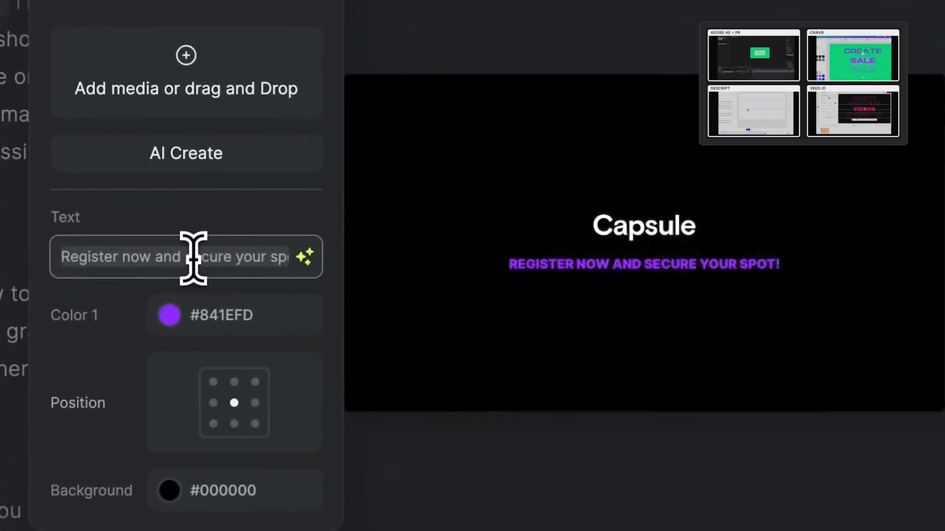
Set the closing logo card text to 'visit capsule.video'.
type("visit cap")
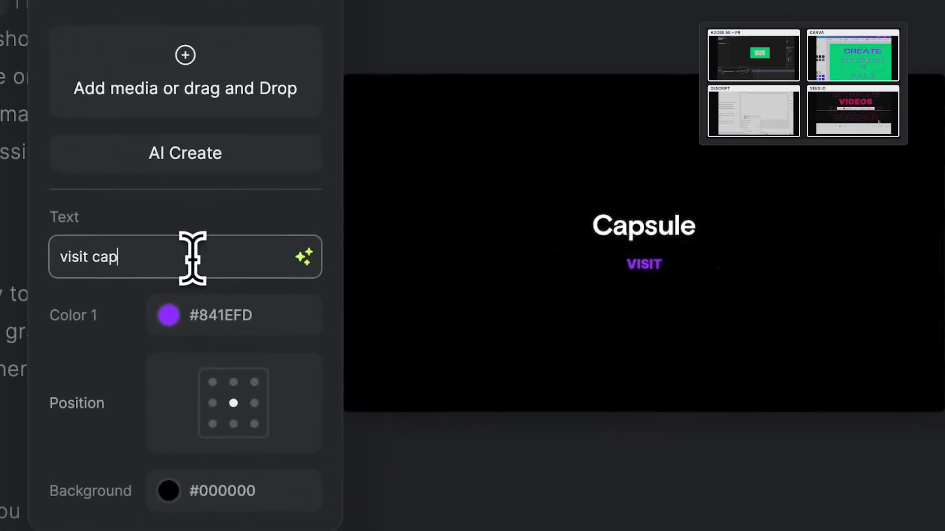
type("sule.video")
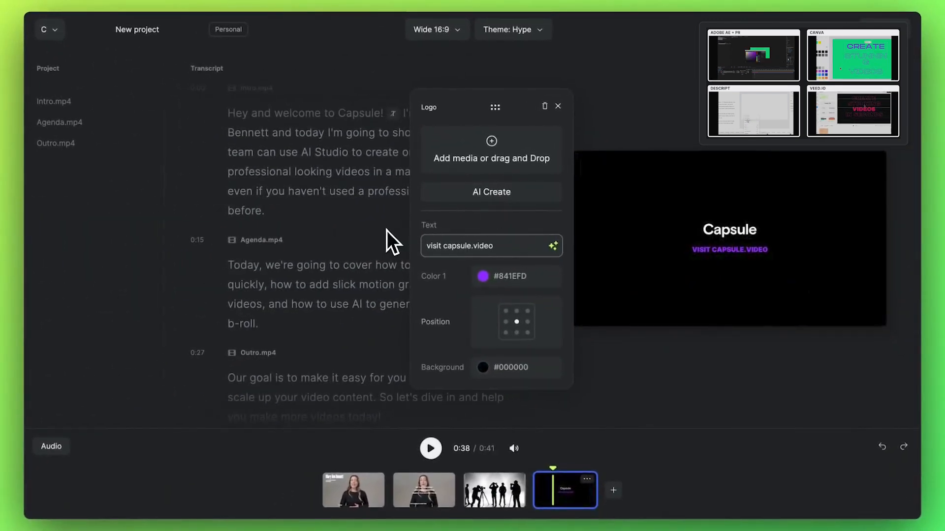
left_click(613, 490)
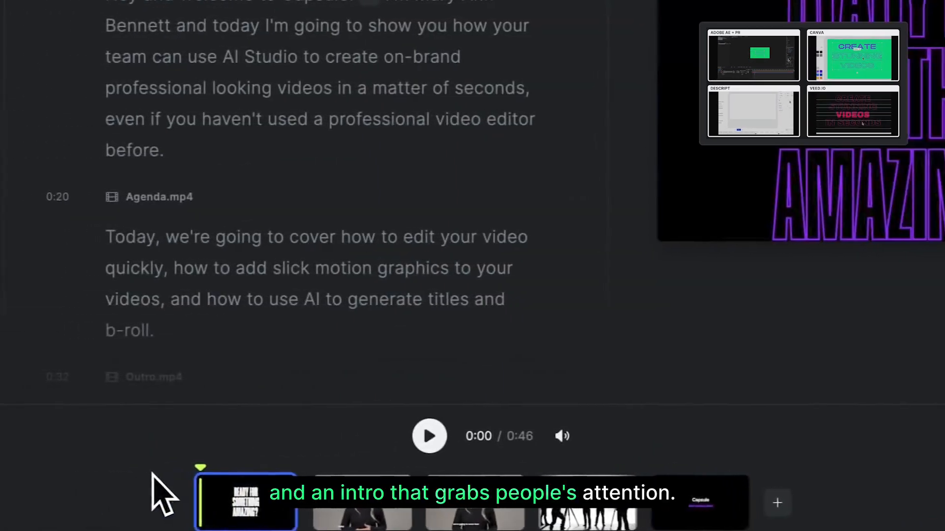
Set the opening headline to 'Creating Stunning Videos in Seconds' with subhead 'With Capsule'.
left_click(245, 500)
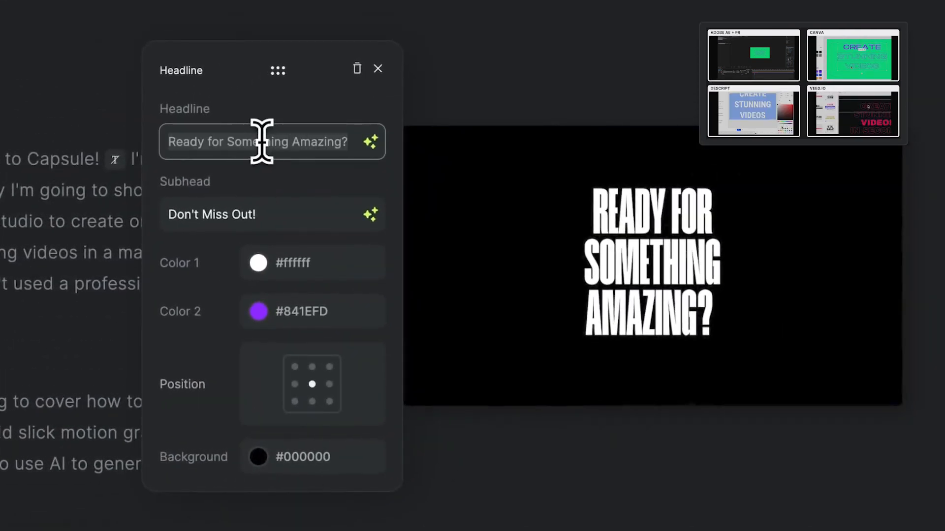
type("Creating S")
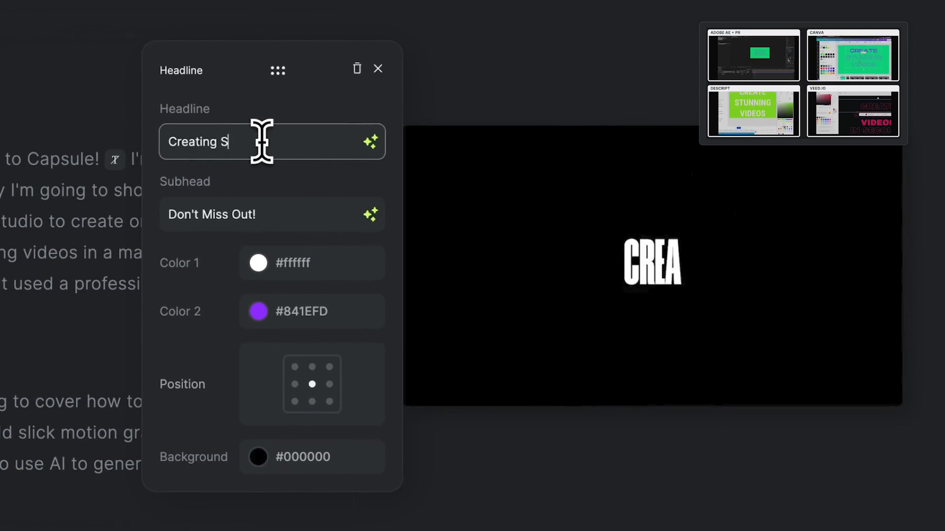
type("tunning Videos i")
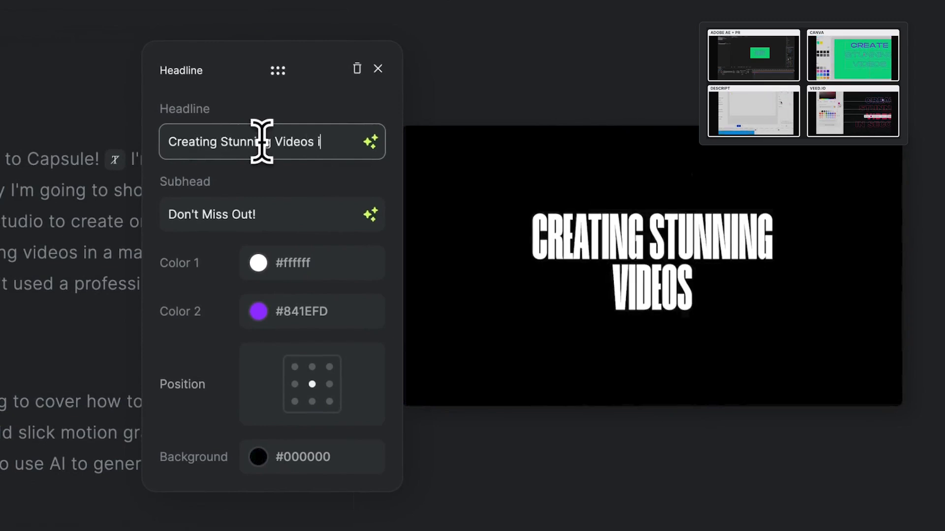
type("n Seconds")
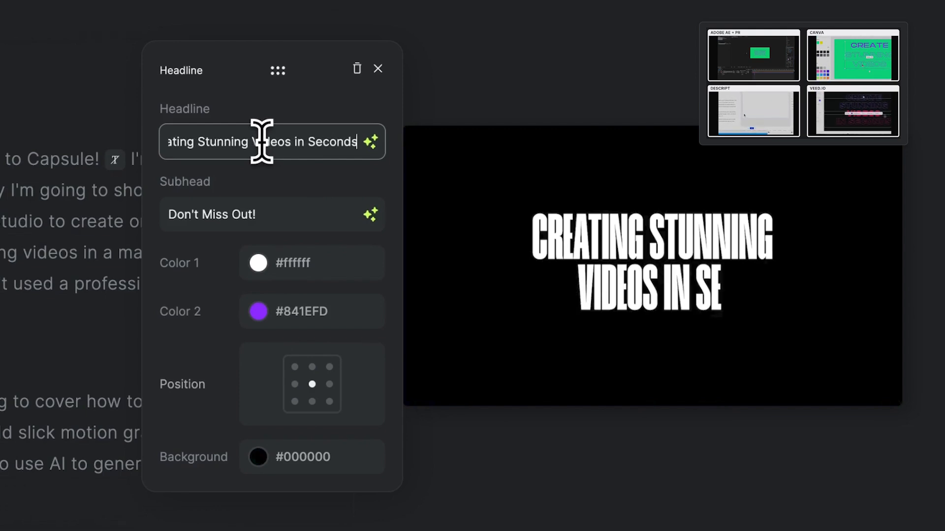
type("With Ca")
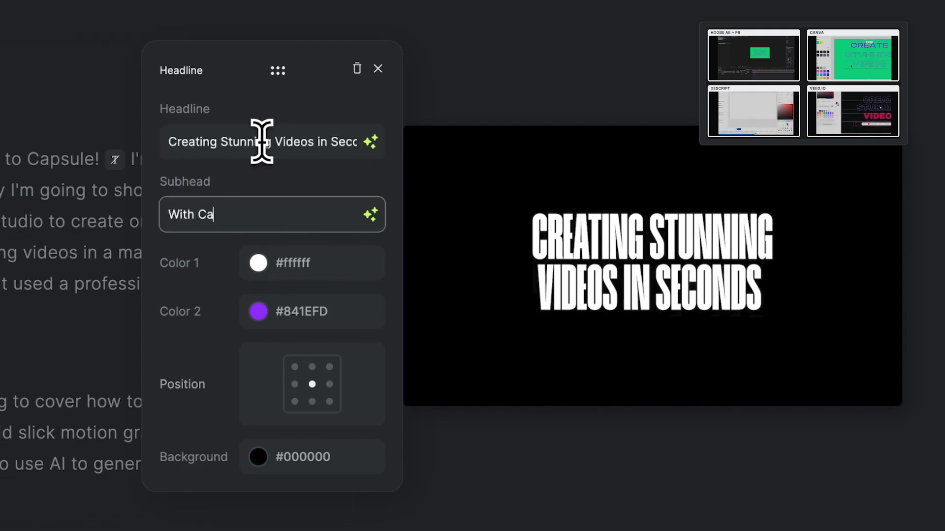
type("psule")
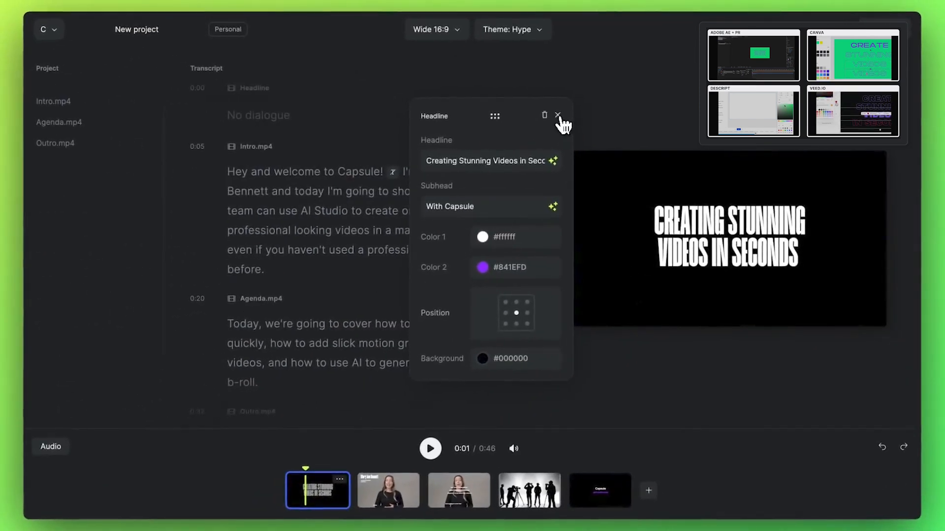
left_click(557, 115)
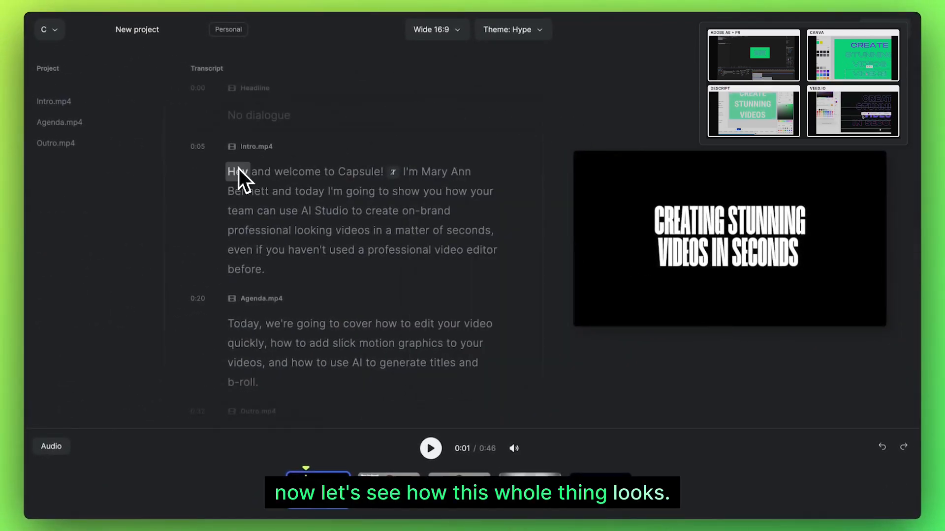
Play the full 46-second video from the headline intro to the closing logo.
left_click(430, 448)
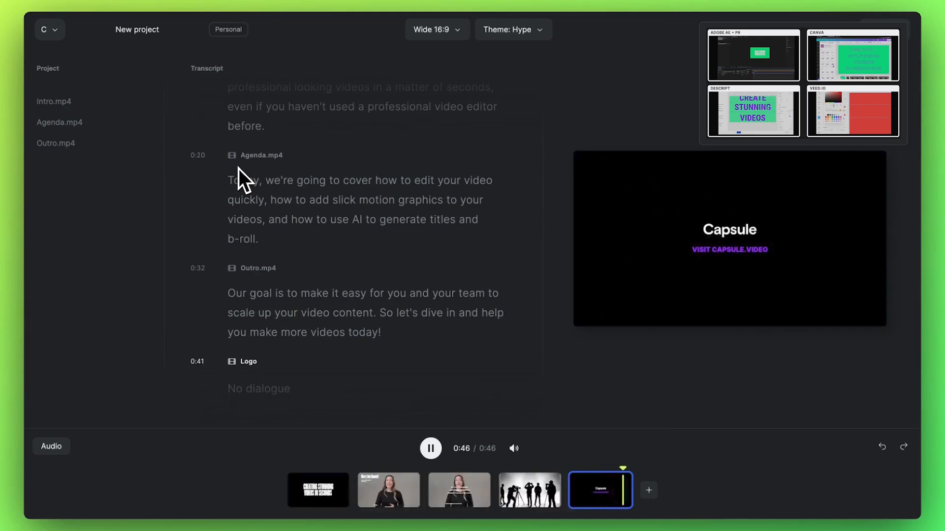
Switch the aspect ratio from Wide 16:9 to Vertical 9:16 and play the resized video.
left_click(430, 448)
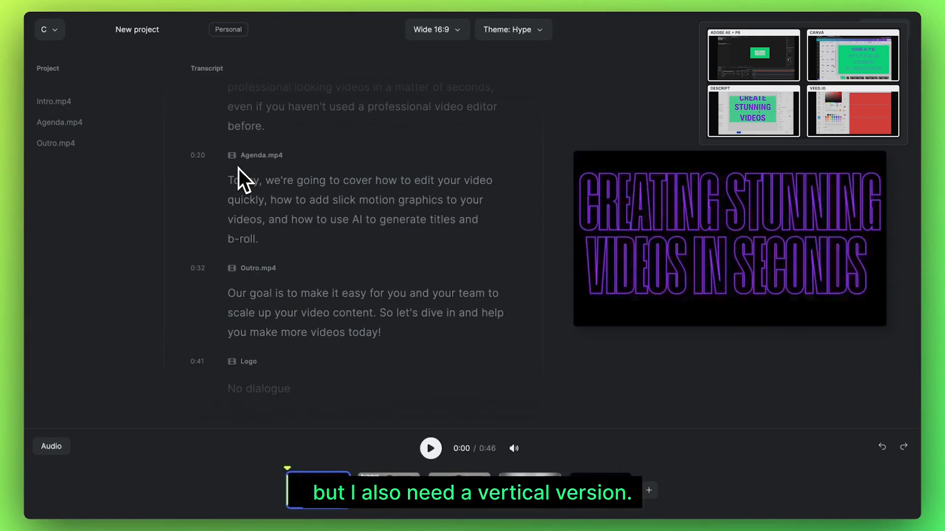
left_click(436, 30)
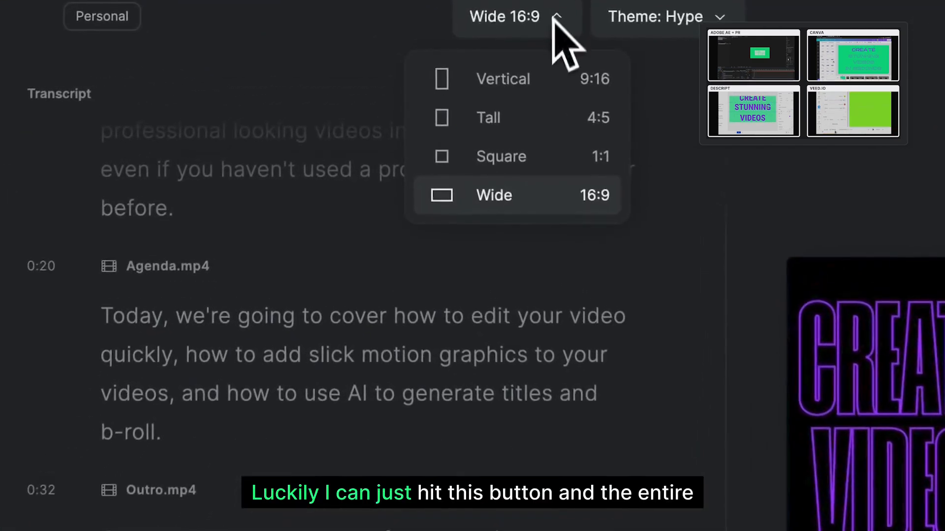
left_click(503, 79)
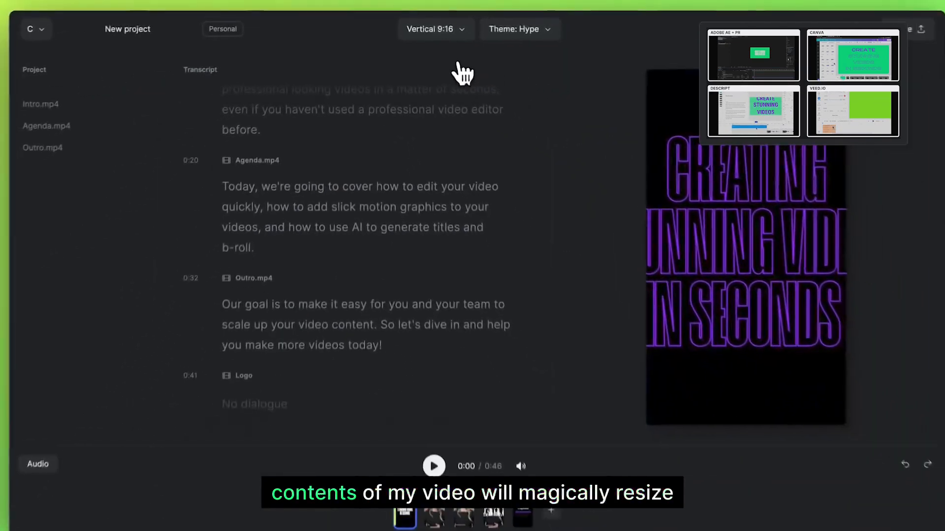
scroll("up", 3)
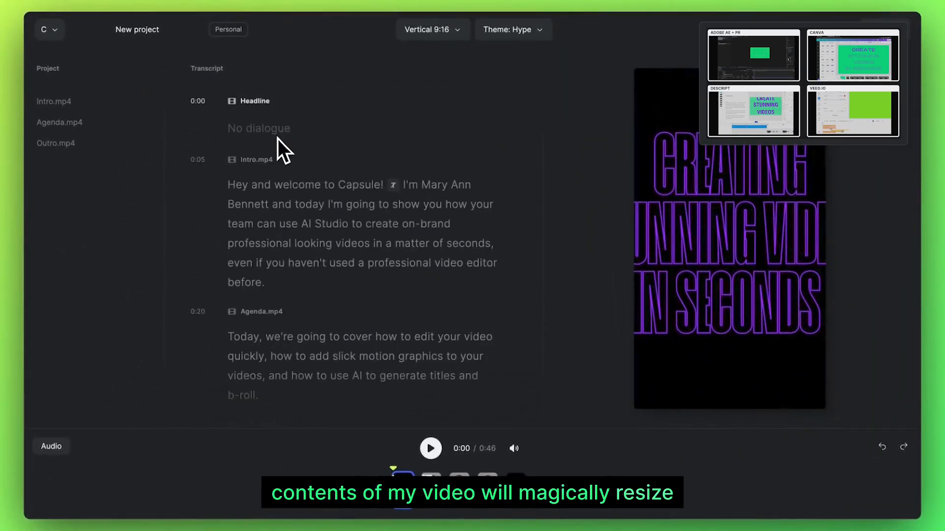
left_click(430, 448)
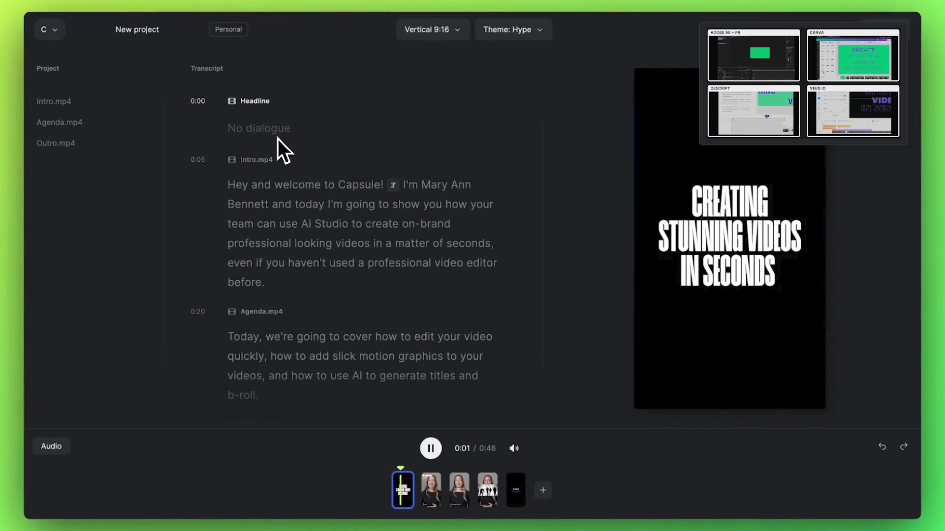